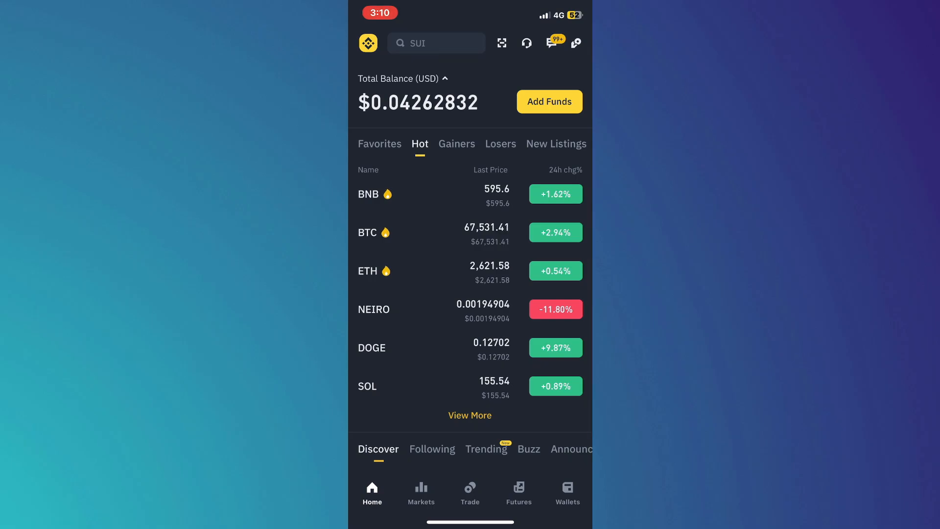
# - Switch to the Futures tab to reach the BTCUSDT perpetual trading page
pyautogui.click(518, 492)
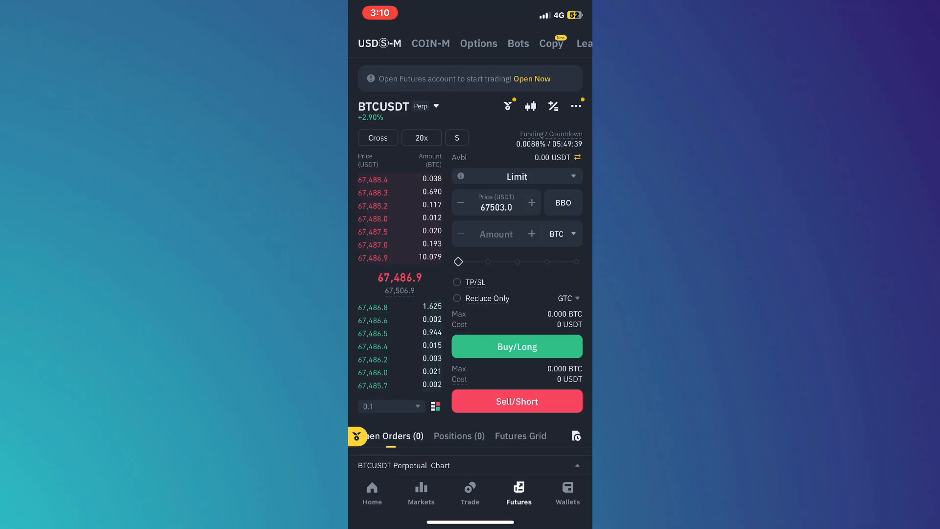
# - Choose Mock Trading from the BTCUSDT Features sheet
pyautogui.click(575, 106)
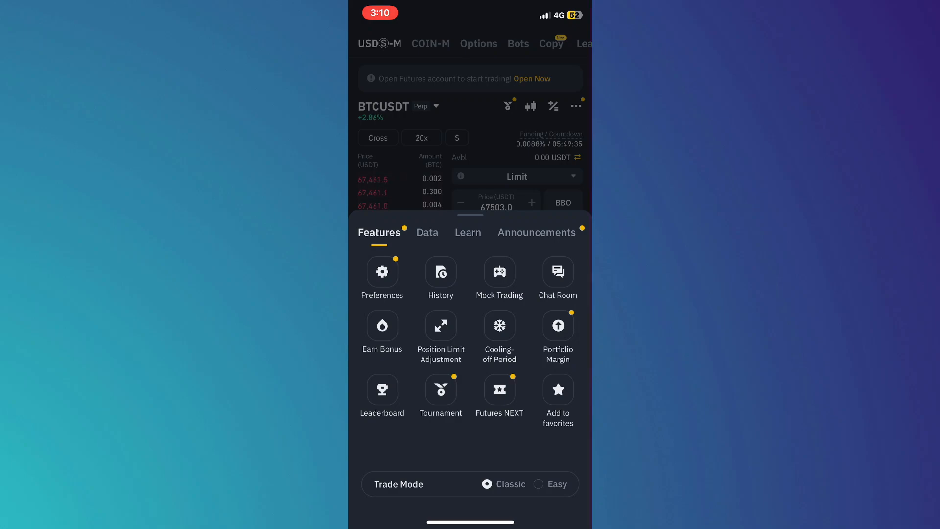
pyautogui.click(499, 273)
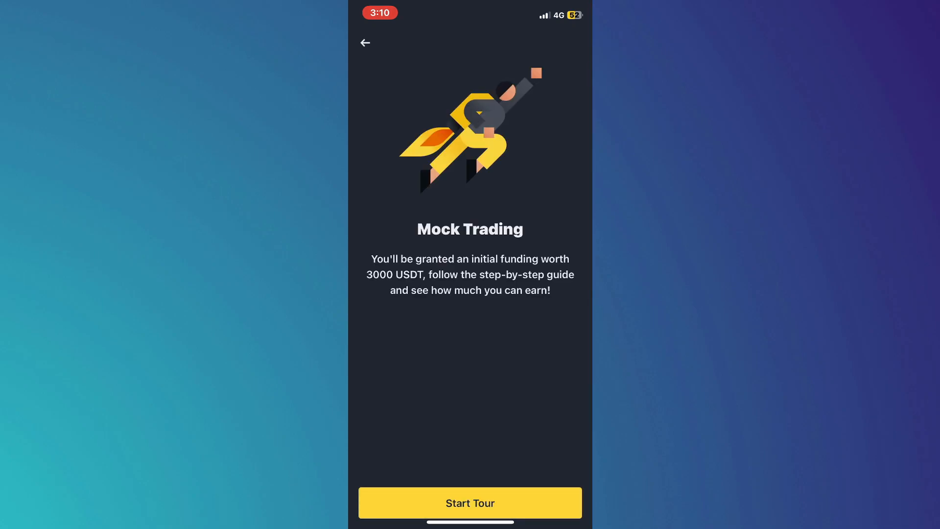
# - Start the Mock Trading tour and confirm Testnet account access
pyautogui.click(469, 502)
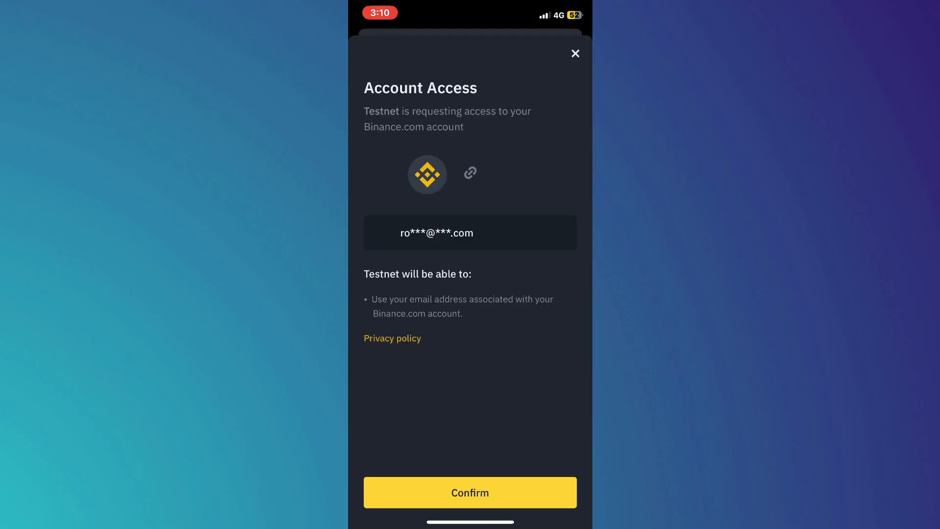
pyautogui.click(470, 492)
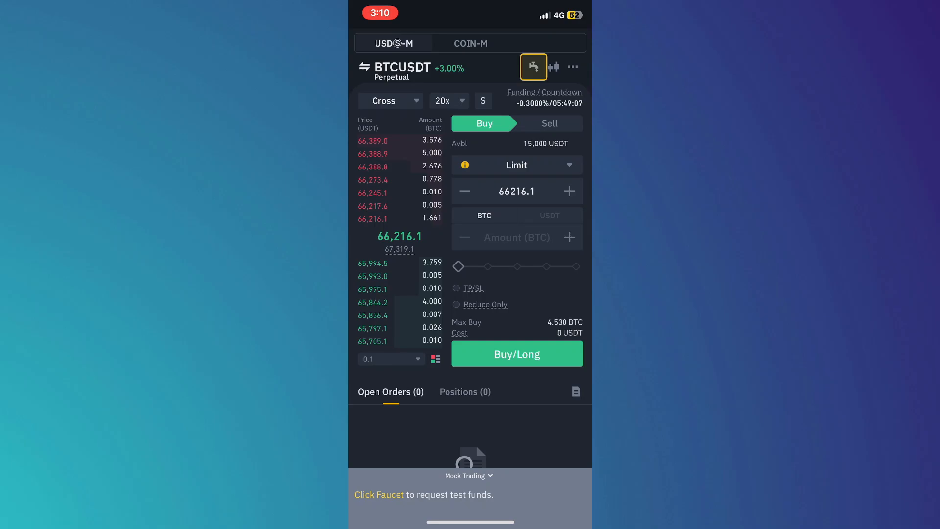
# - Request USDT from the faucet via Add Asset, refused above 1000 U
pyautogui.click(533, 67)
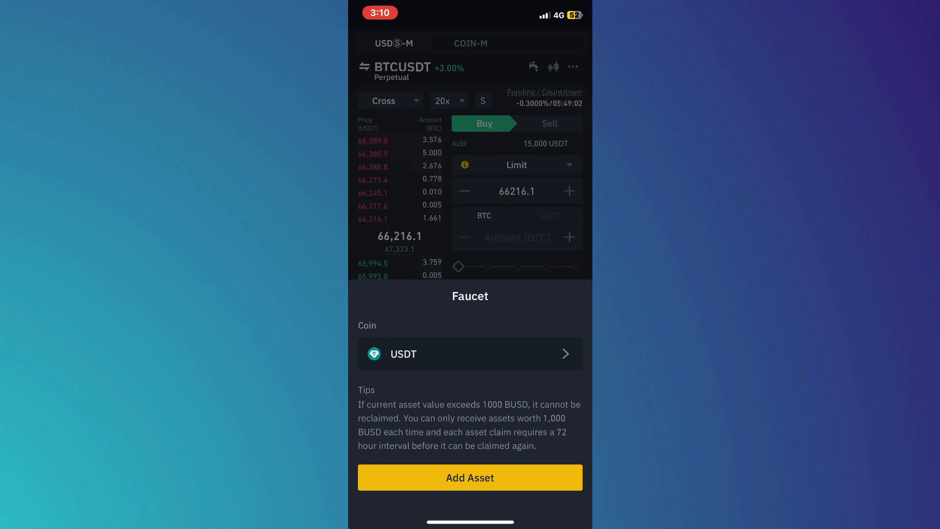
pyautogui.click(469, 478)
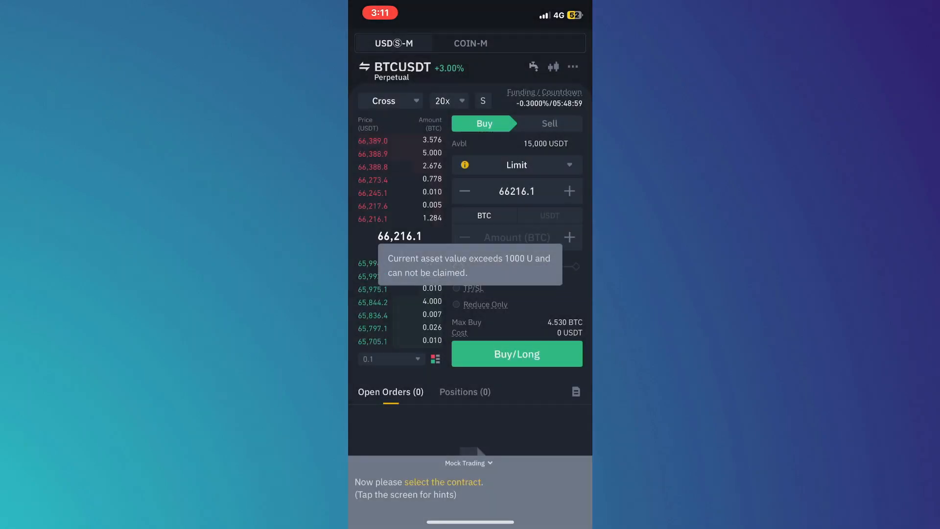